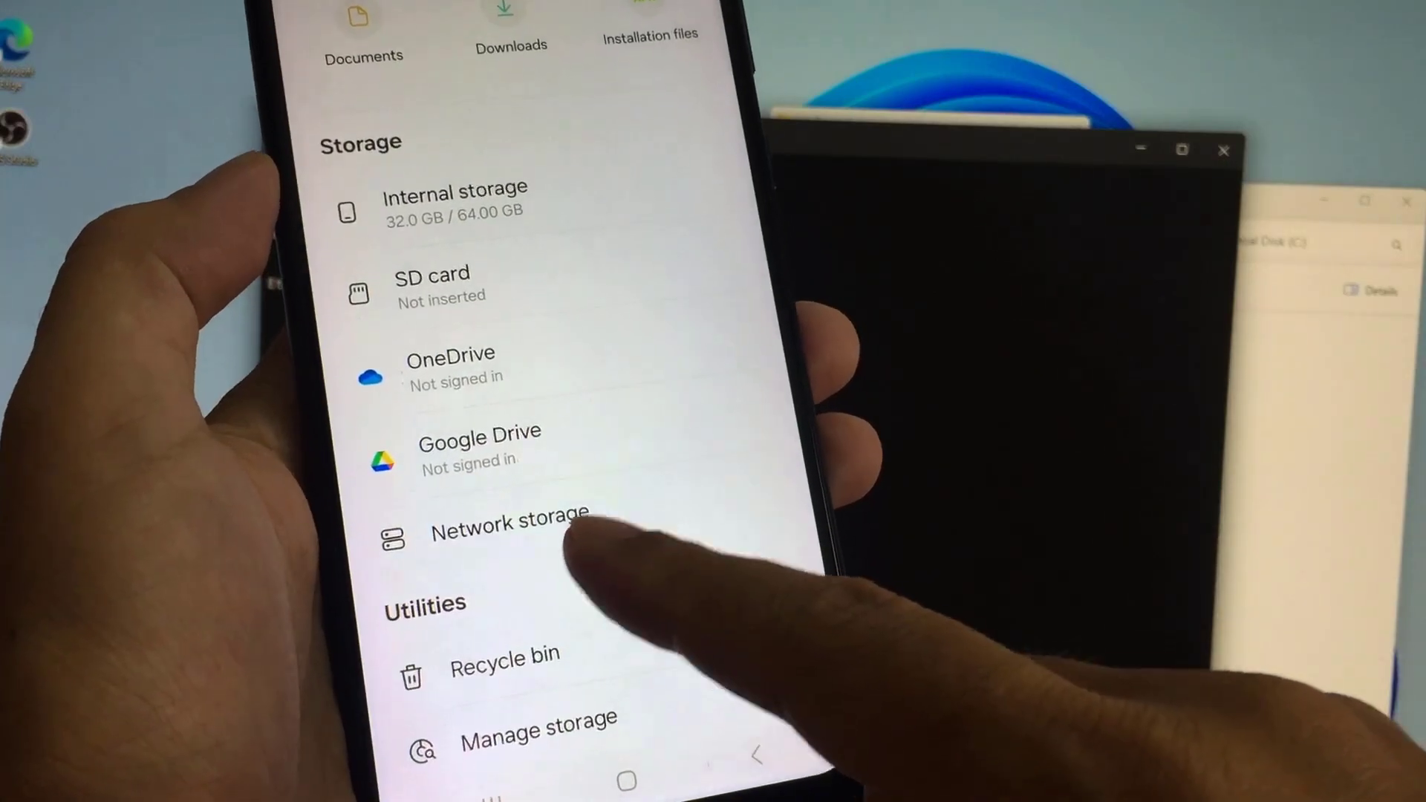
Step: Open Network storage, showing the FILESERVER entry, and bring up the add-storage choices
{"action": "left_click", "coordinate": [510, 523]}
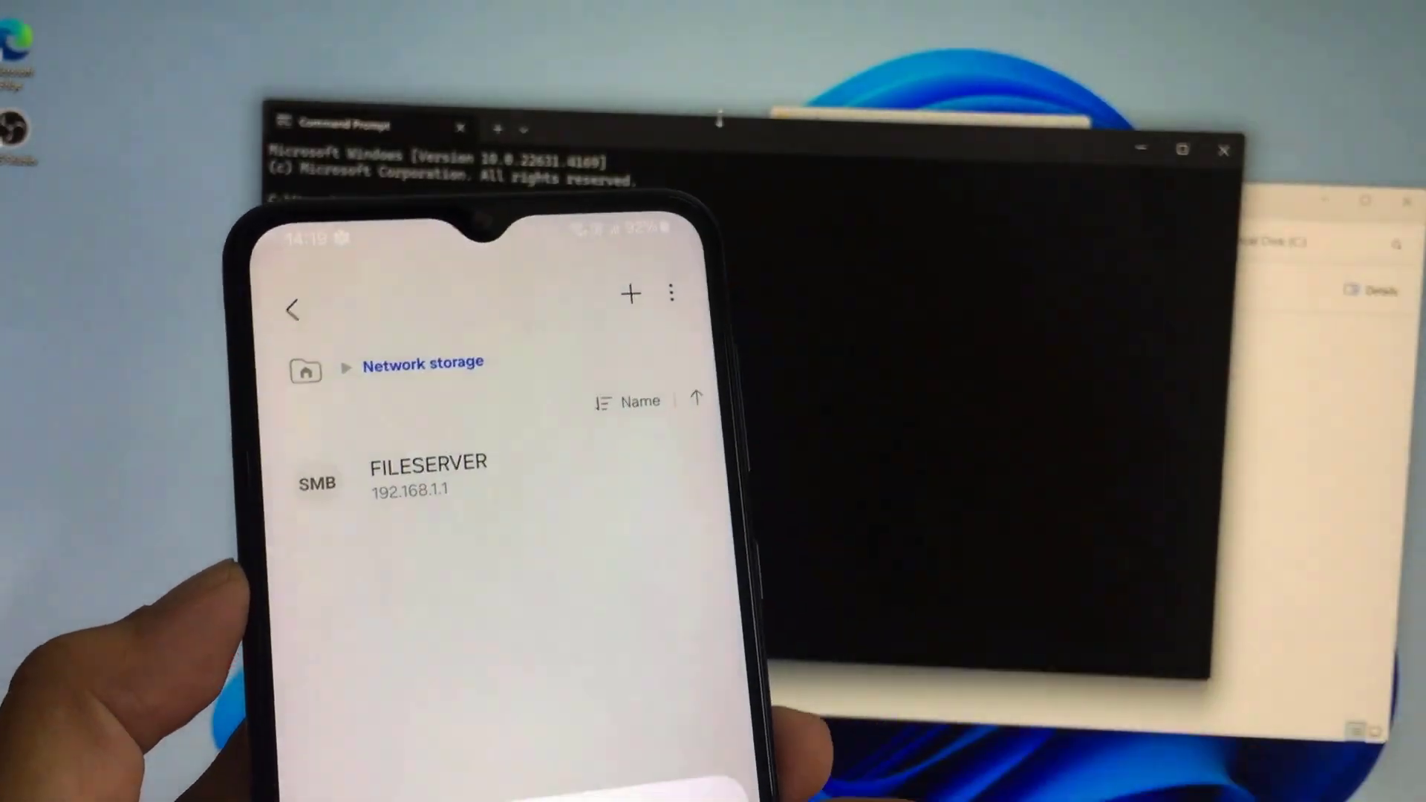
{"action": "left_click", "coordinate": [629, 291]}
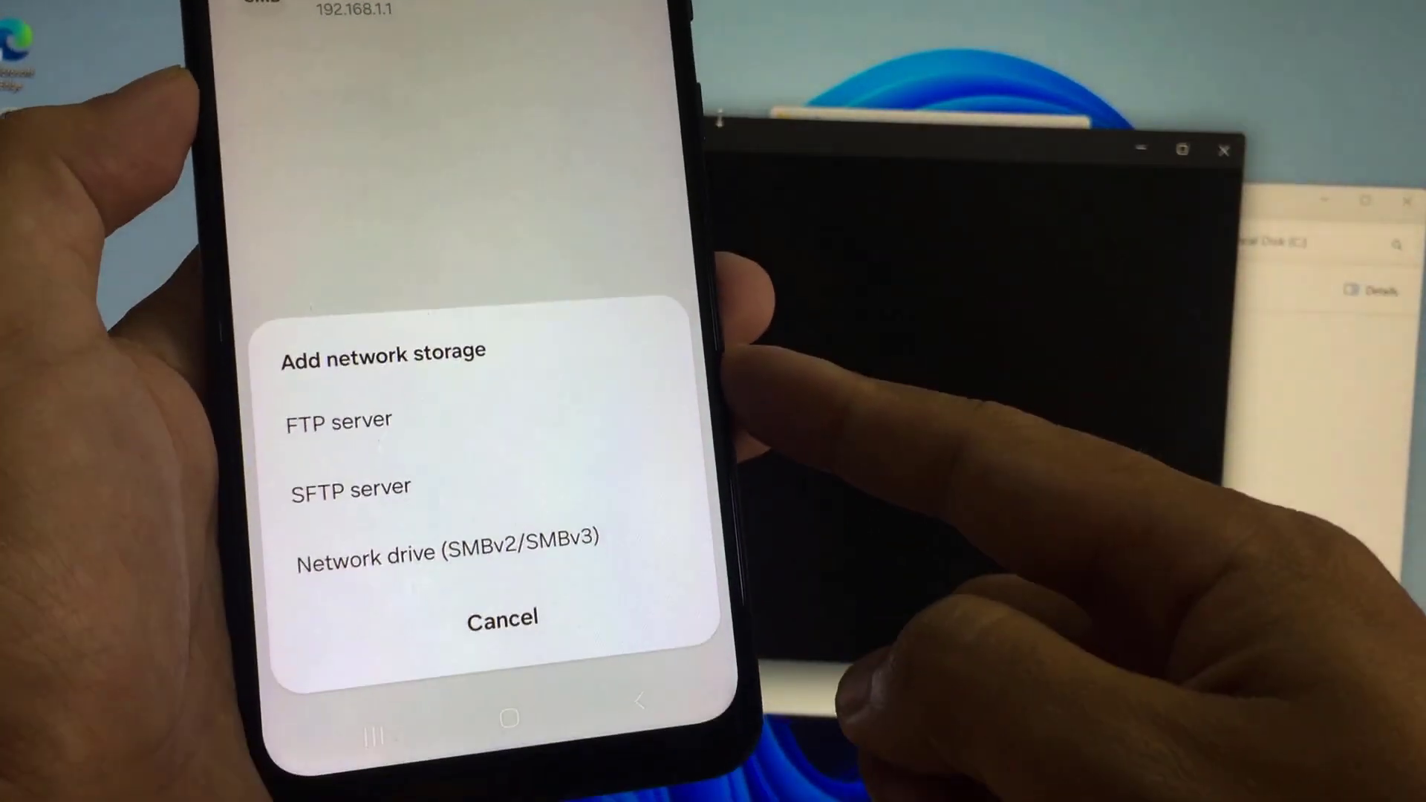
Step: Choose Network drive (SMBv2/SMBv3) and opt to add it manually
{"action": "left_click", "coordinate": [447, 552]}
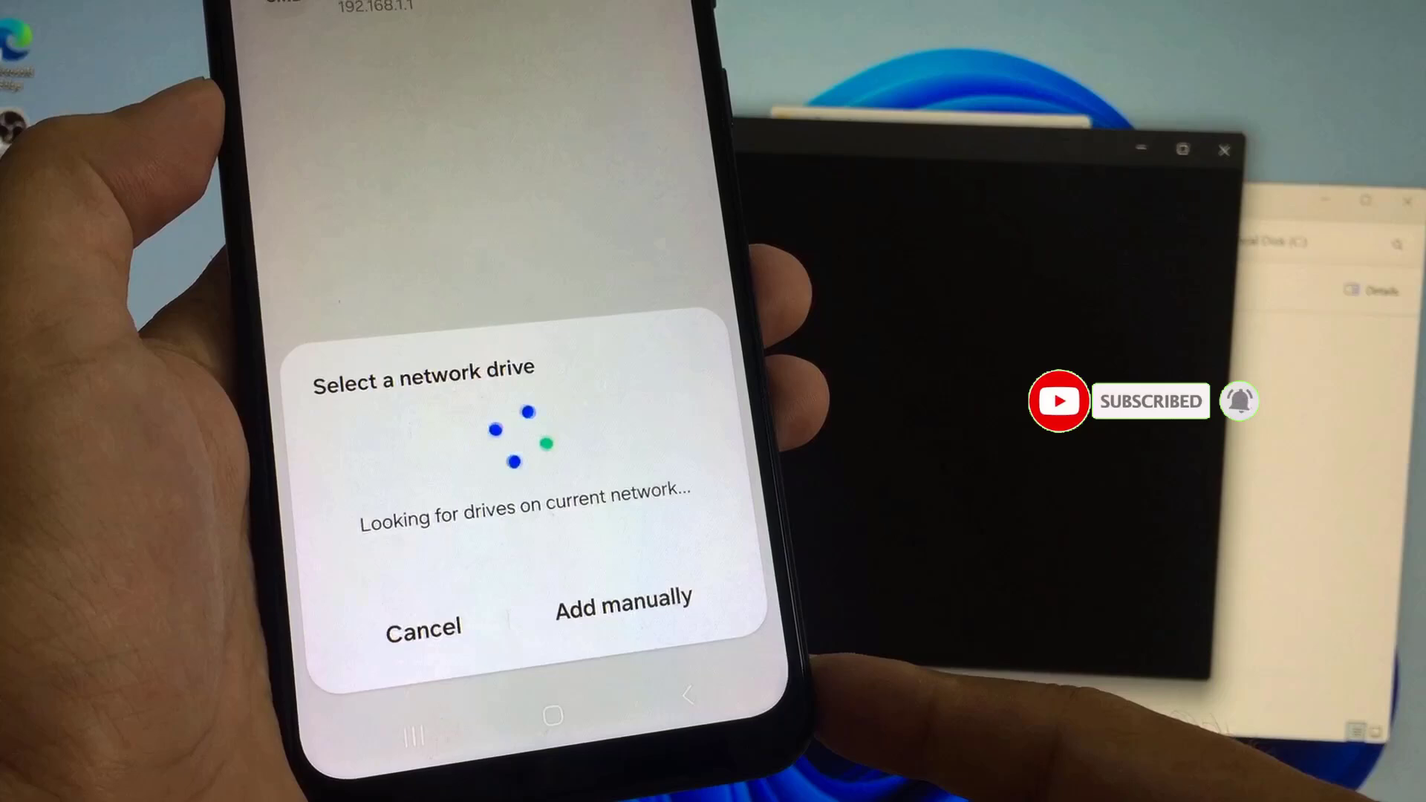
{"action": "left_click", "coordinate": [622, 601]}
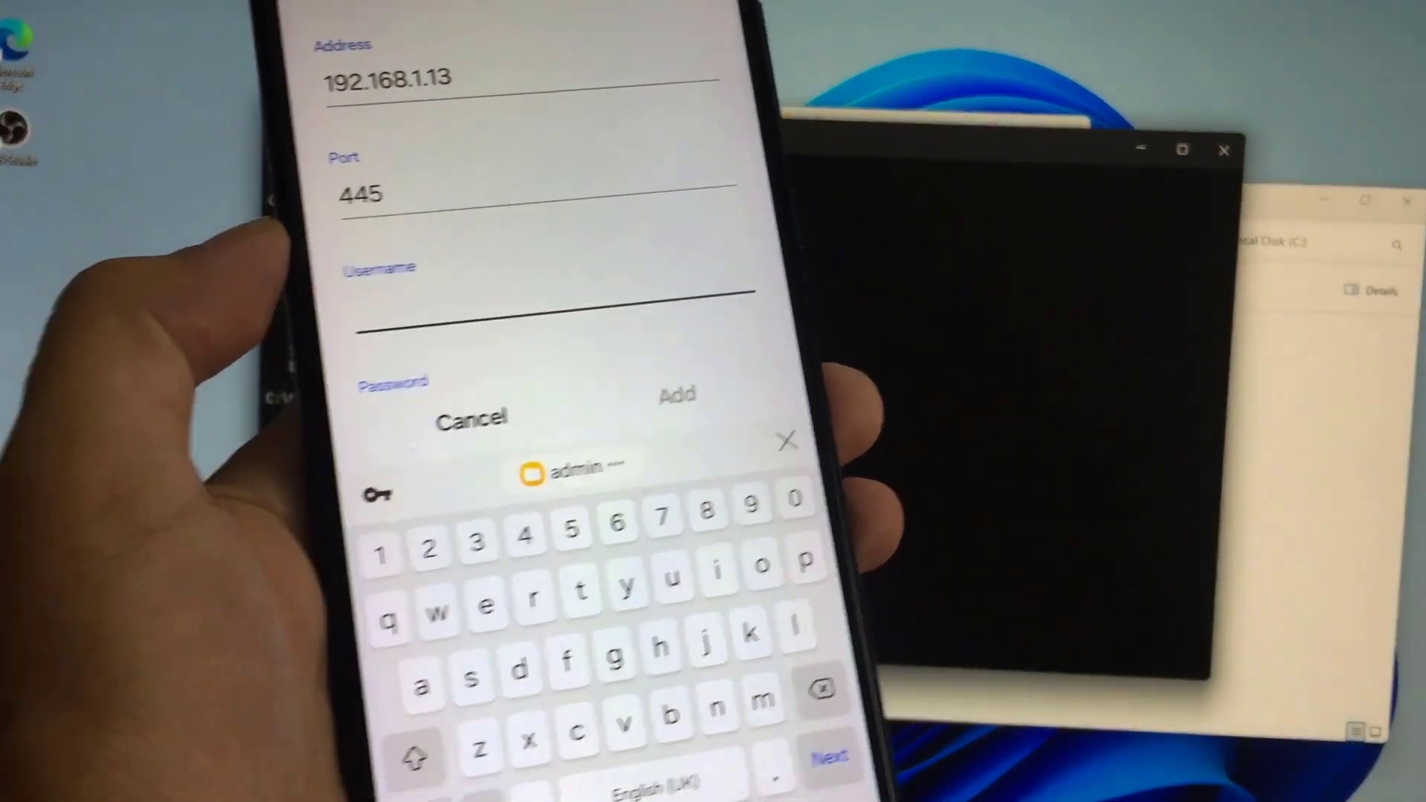
Step: Add the 192.168.1.13 drive on port 445, view its bth share, and return home
{"action": "type", "text": "bth"}
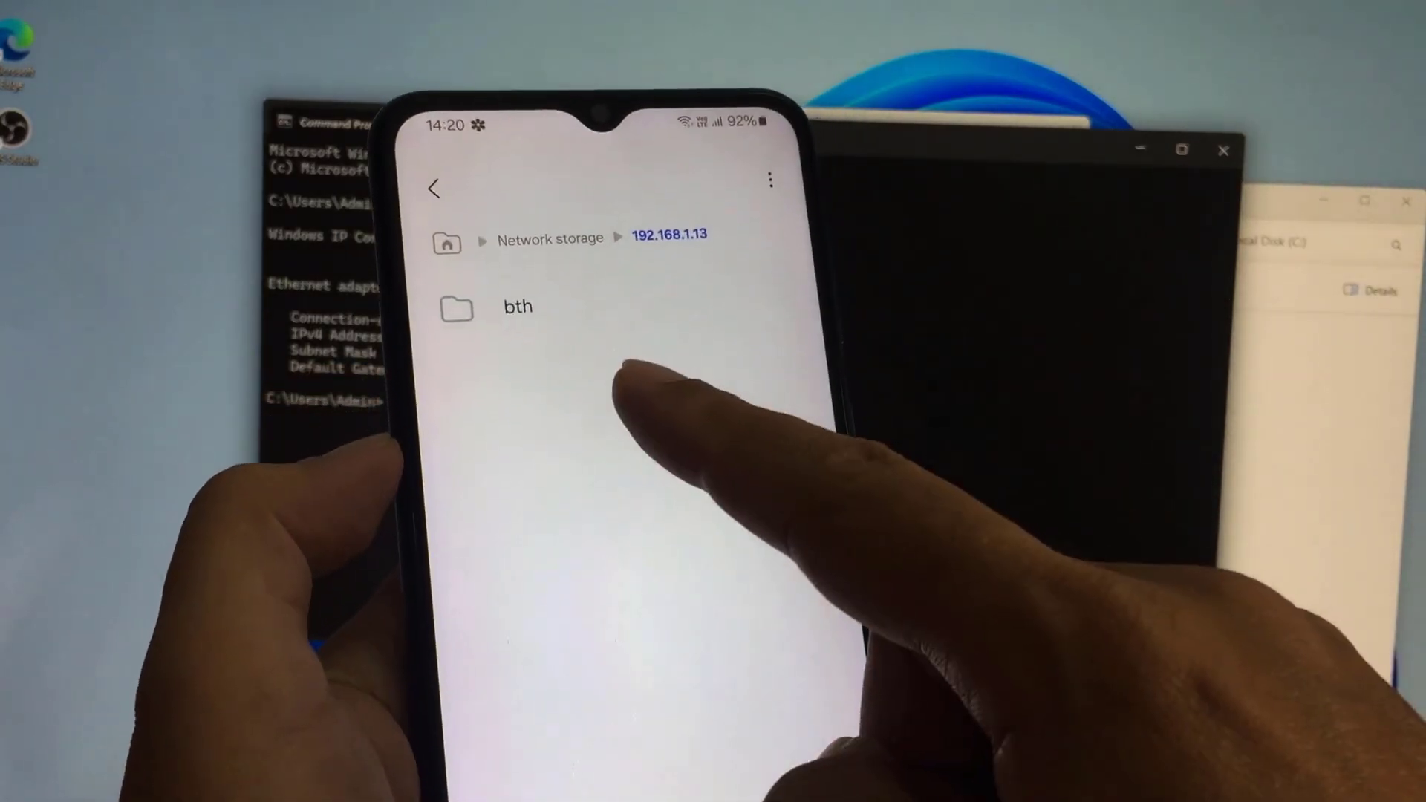
{"action": "left_click", "coordinate": [517, 308]}
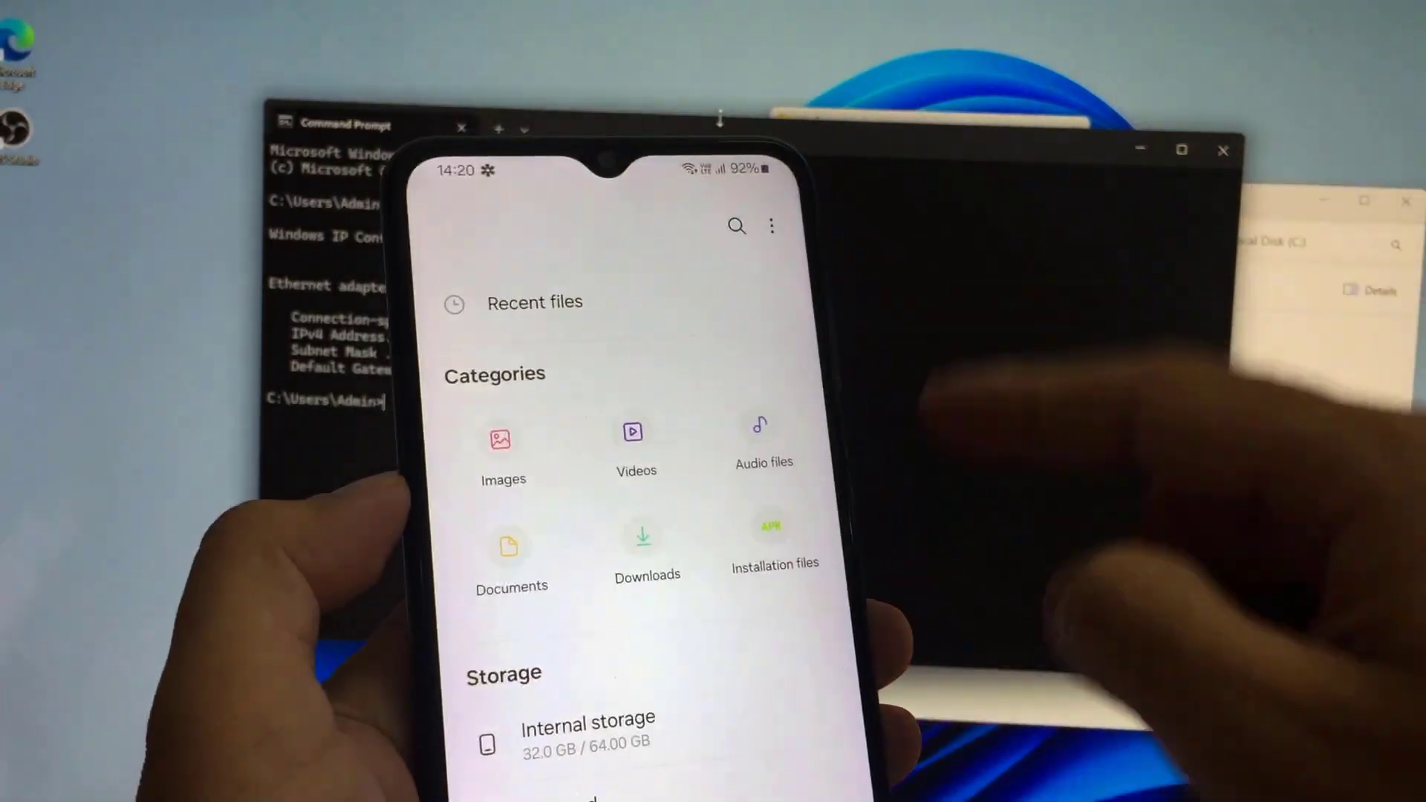
Step: Copy the first photo in Images into bth on the 192.168.1.13 drive
{"action": "left_click", "coordinate": [502, 439]}
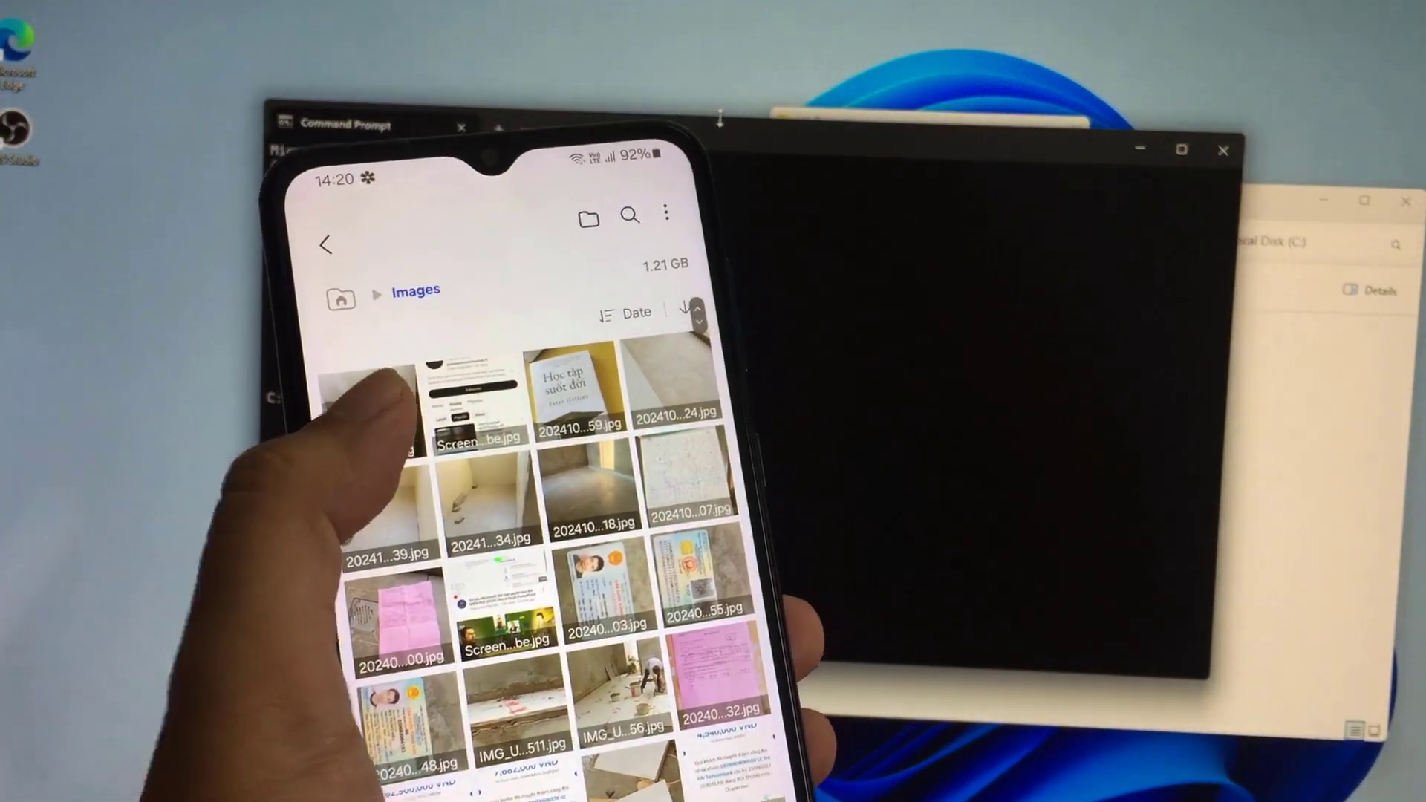
{"action": "left_click", "coordinate": [391, 391]}
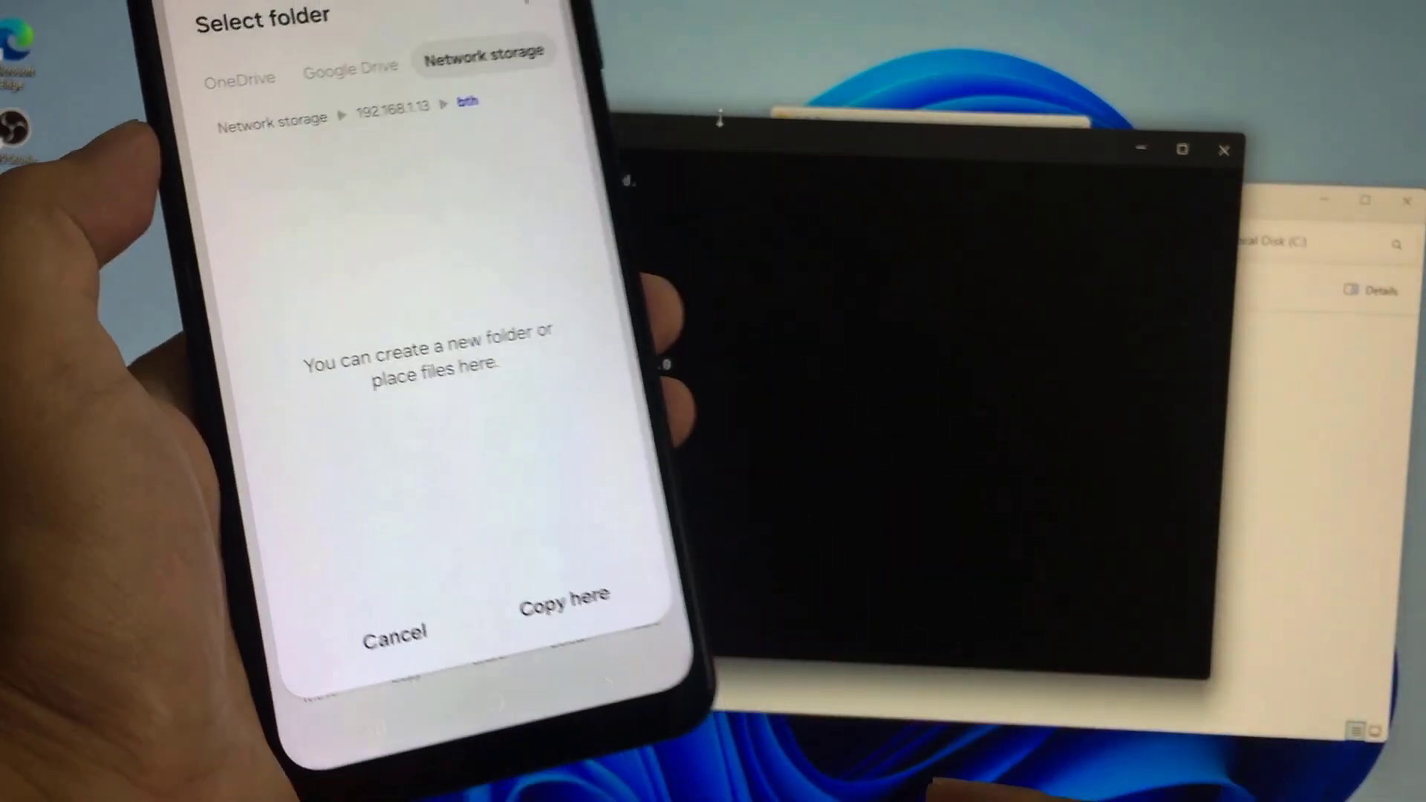
{"action": "left_click", "coordinate": [563, 606]}
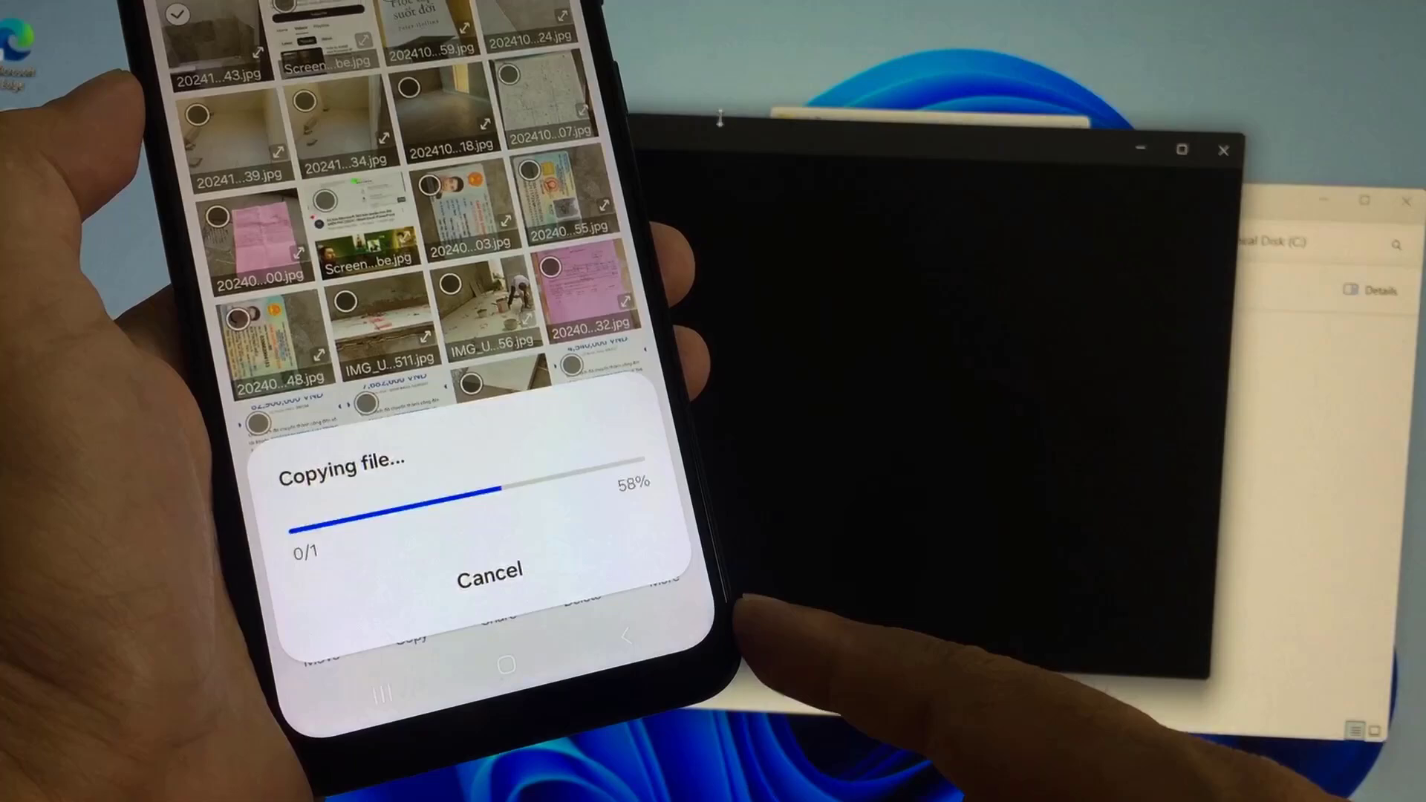